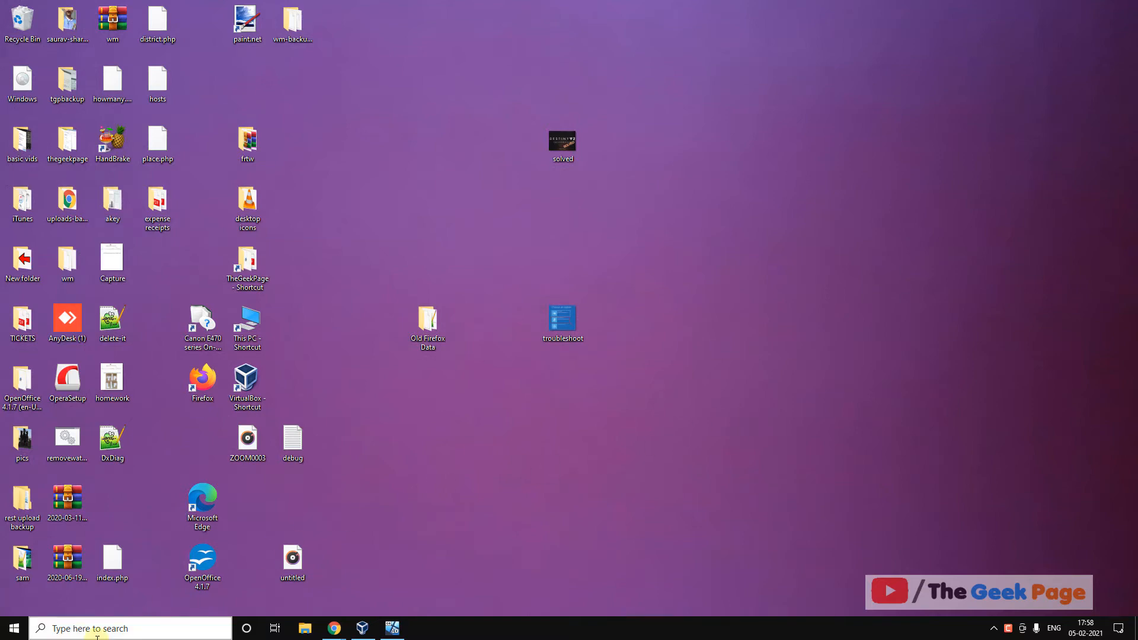
# Search 'device Manager', open it, expand Bluetooth and select the Qualcomm QCA9565 Bluetooth 4.0 adapter
pyautogui.write('device Manager')
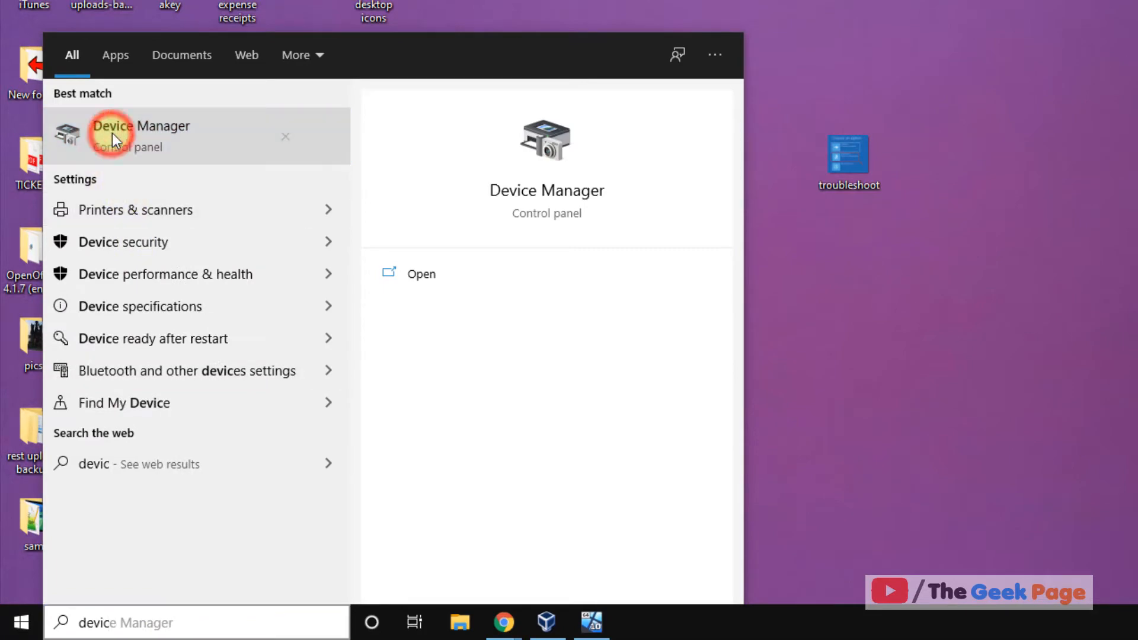
pyautogui.click(141, 136)
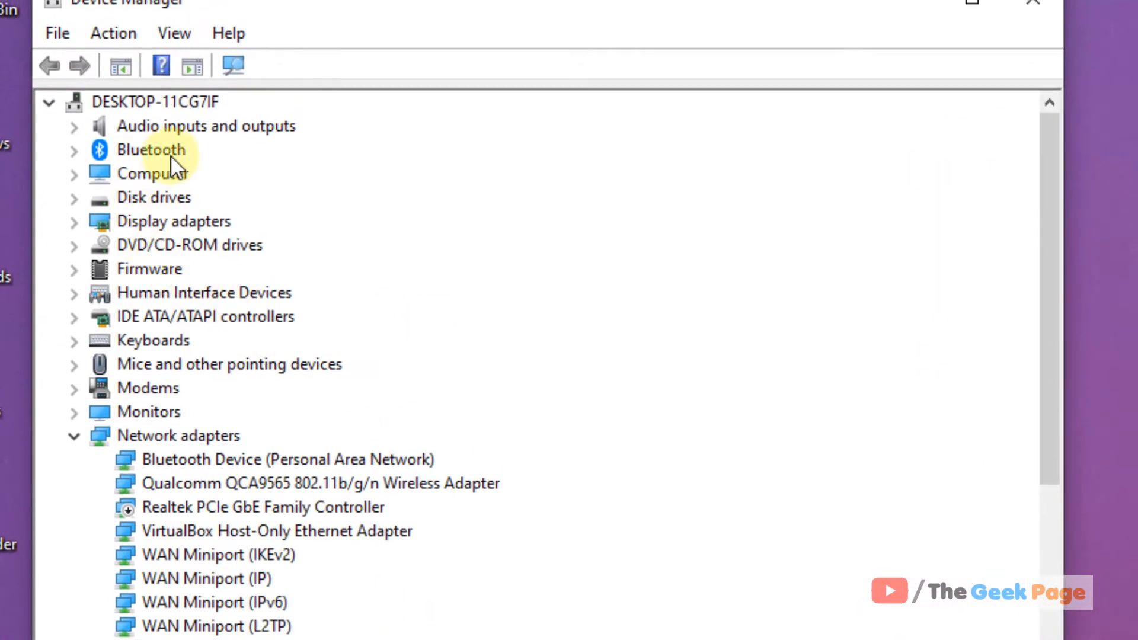
pyautogui.click(73, 149)
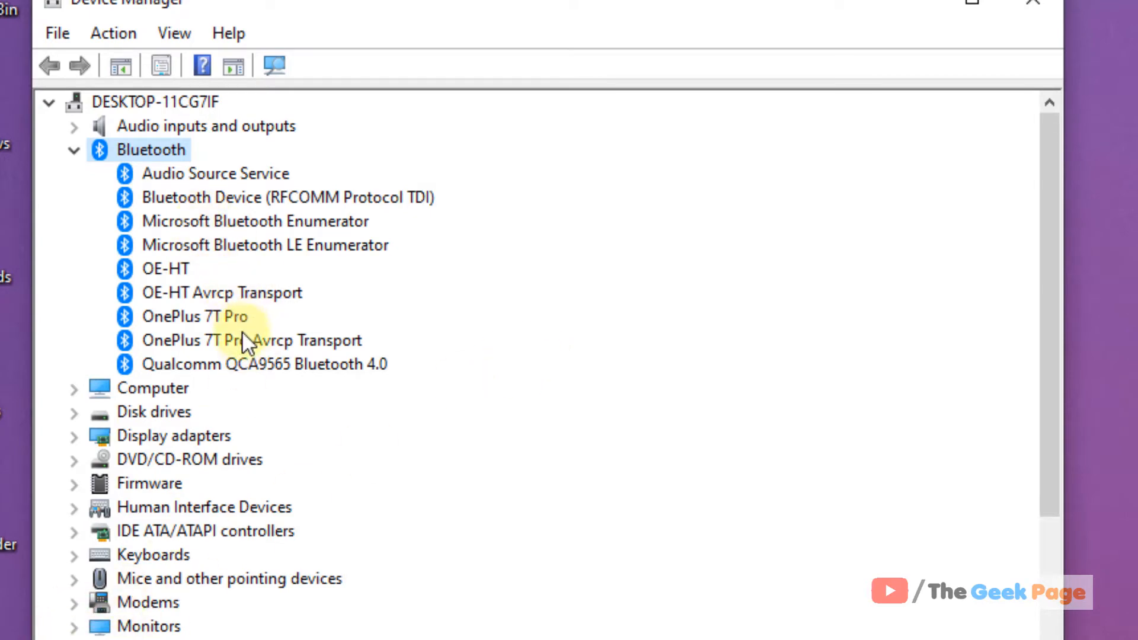
pyautogui.click(263, 364)
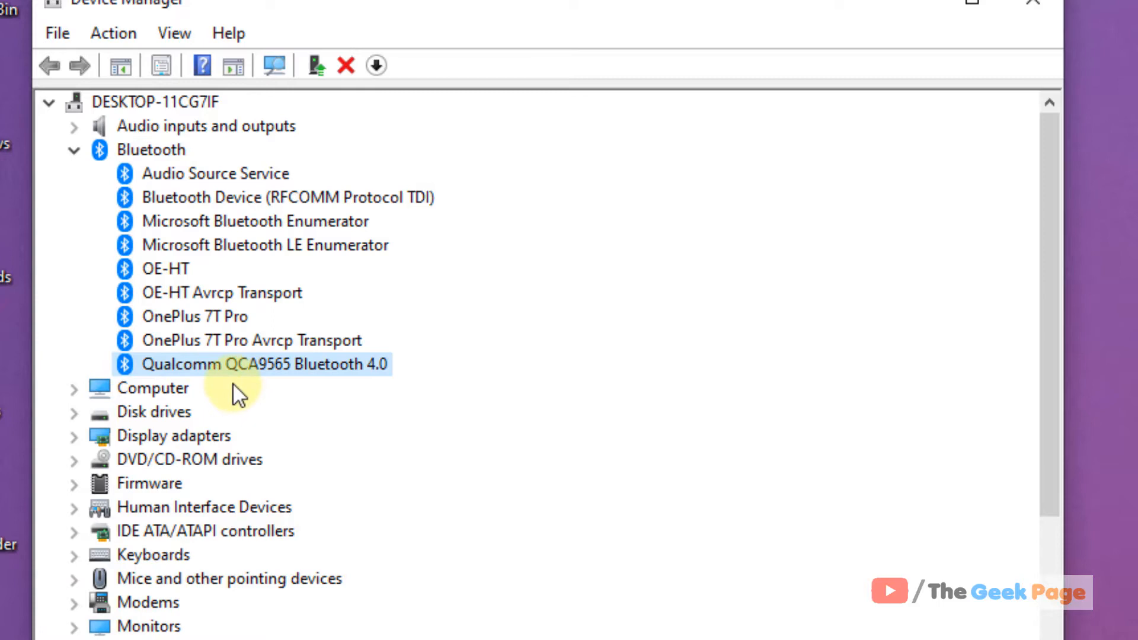
pyautogui.moveTo(334, 395)
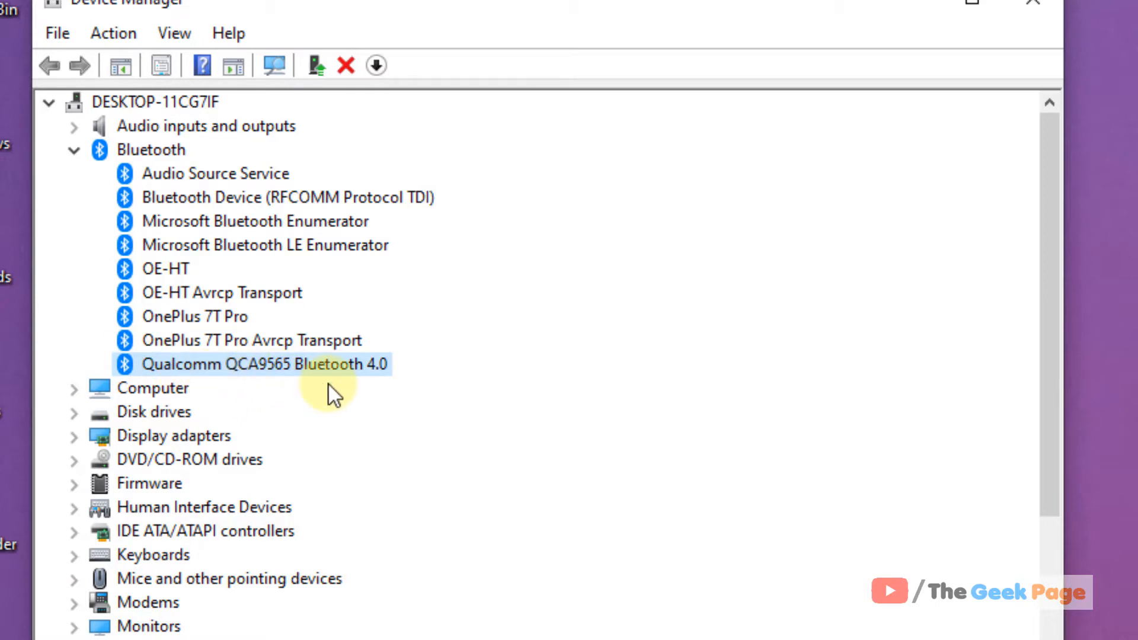
# Scroll to Network adapters and select the Qualcomm QCA9565 802.11b/g/n Wireless Adapter
pyautogui.scroll(-3)
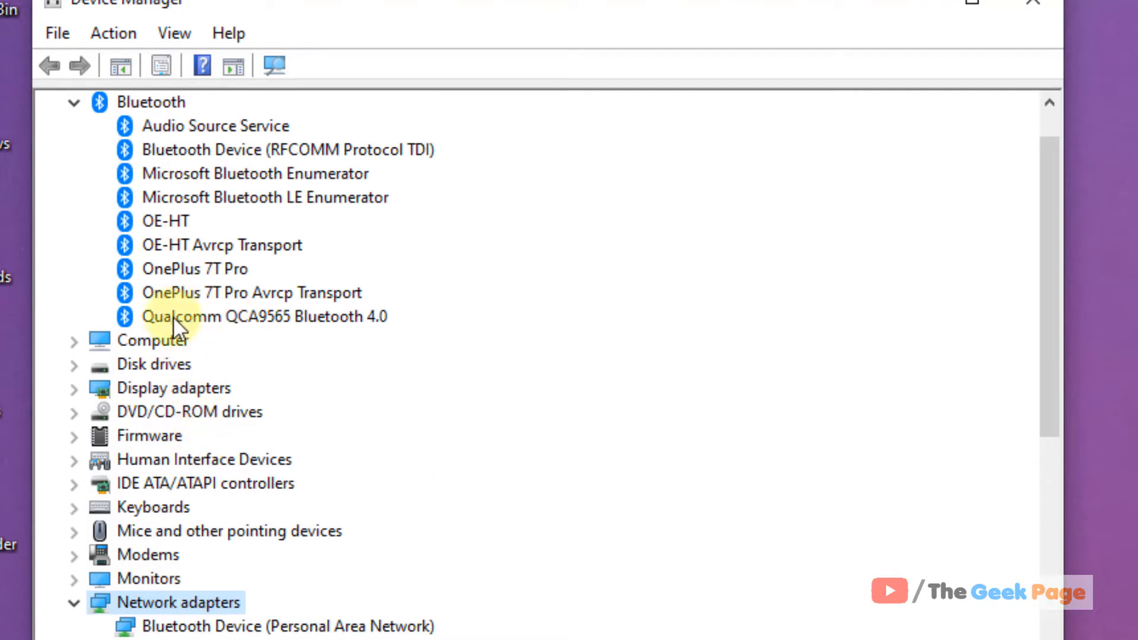
pyautogui.moveTo(347, 327)
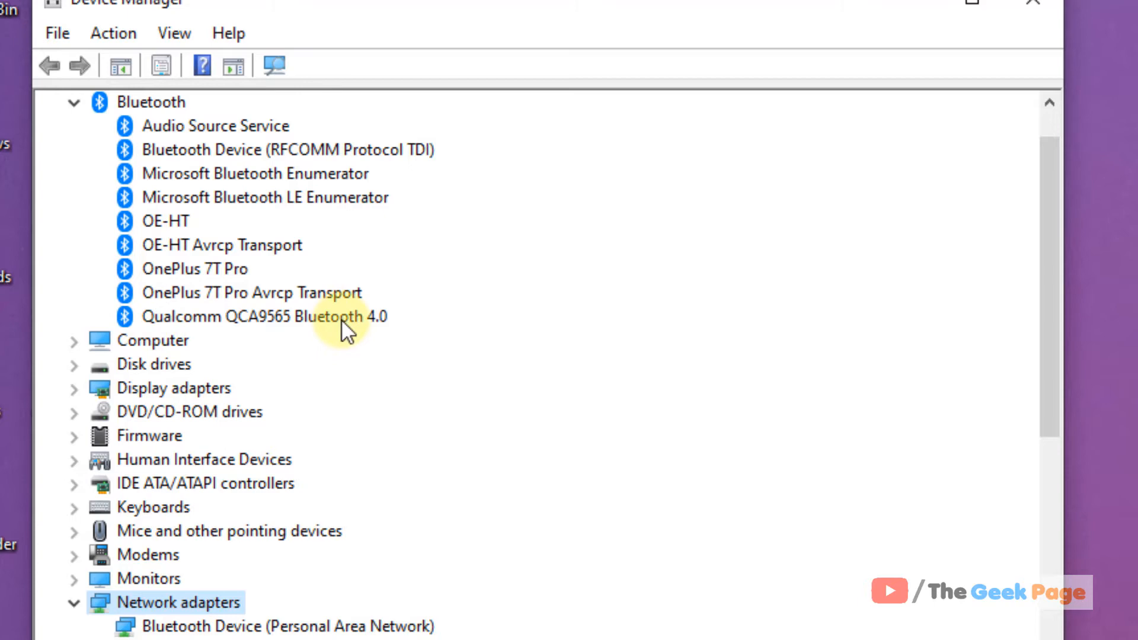
pyautogui.scroll(-3)
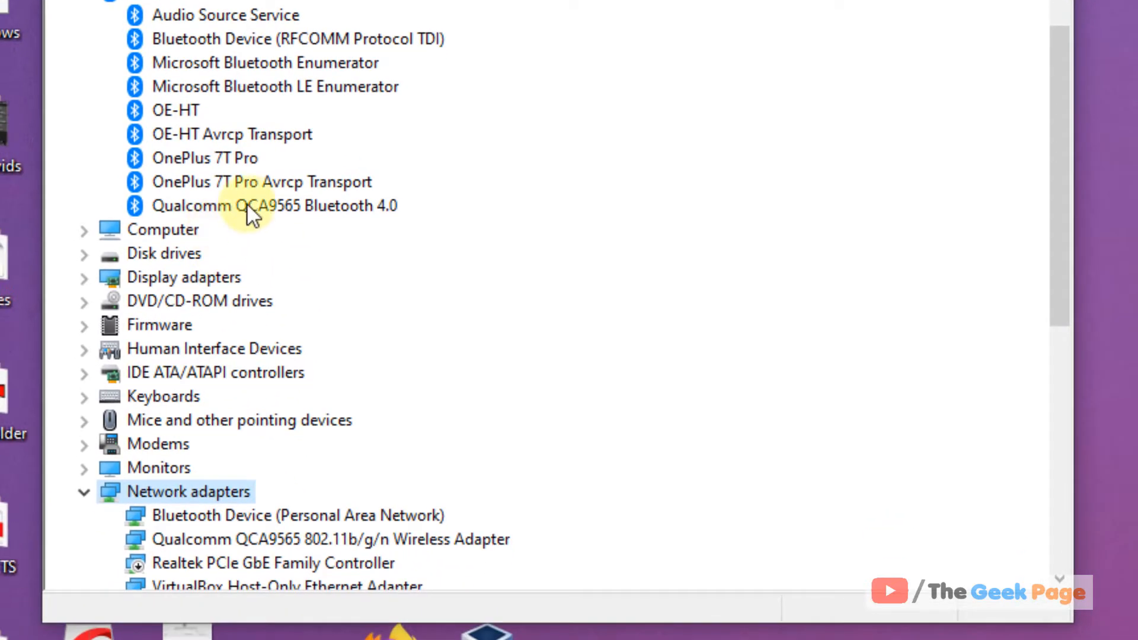
pyautogui.click(274, 205)
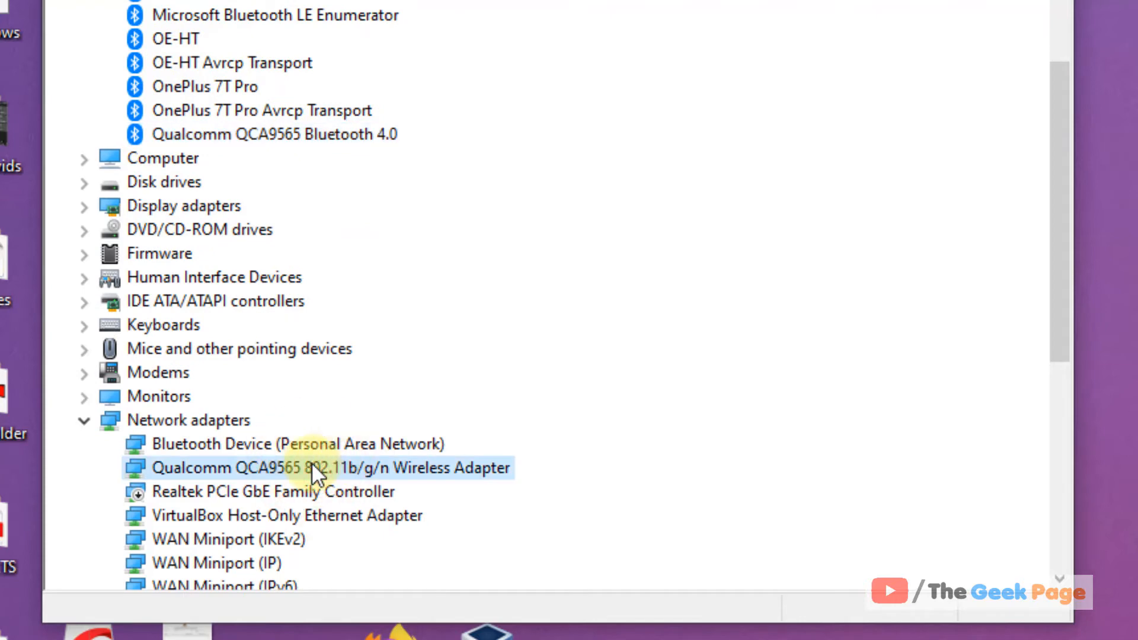
pyautogui.moveTo(490, 486)
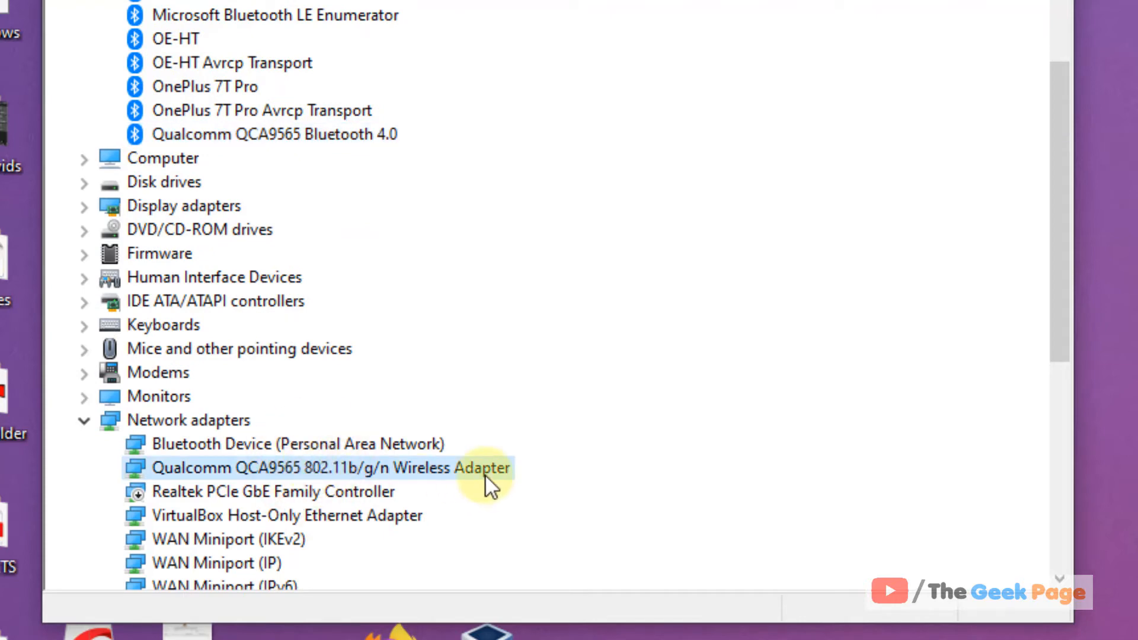
pyautogui.moveTo(358, 491)
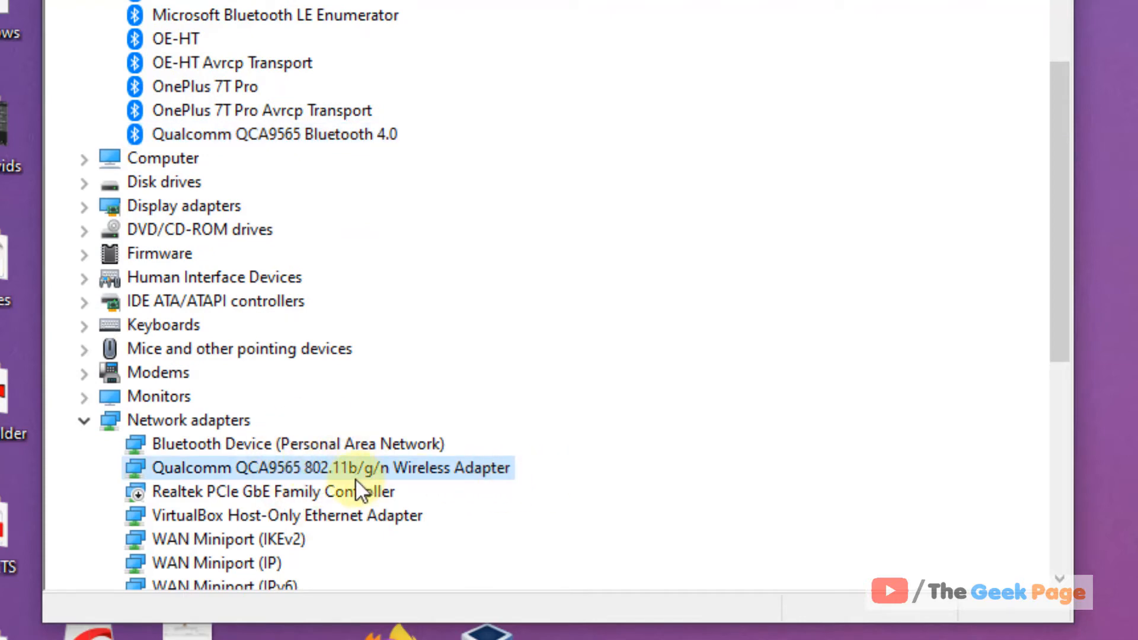
pyautogui.moveTo(653, 485)
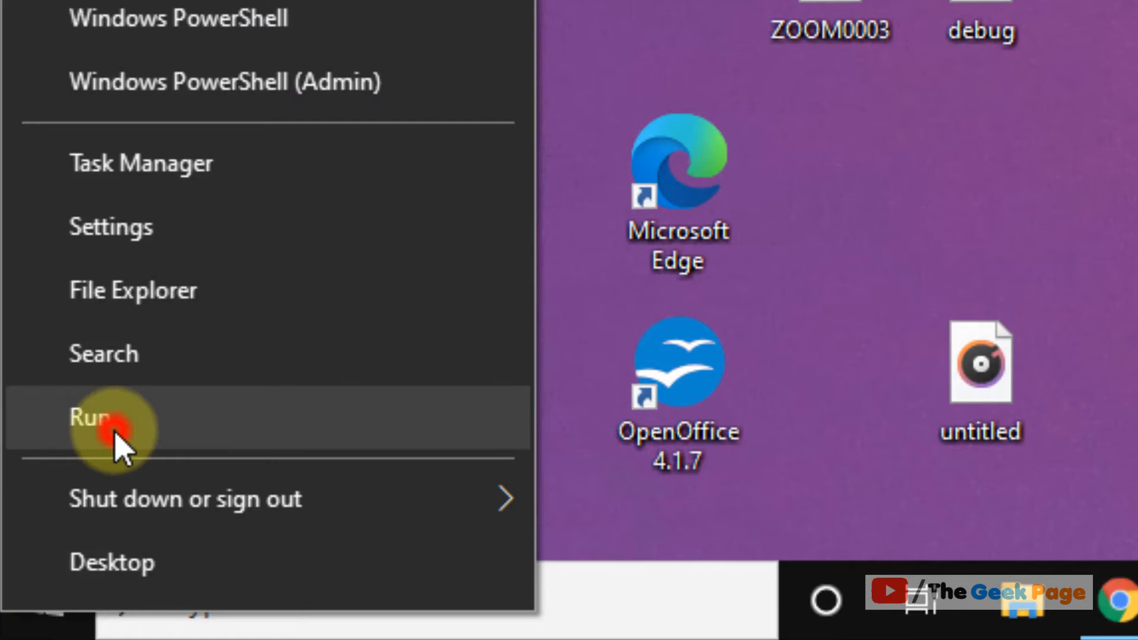
# Run the ncpa.cpl network connections command from the Run dialog
pyautogui.click(93, 417)
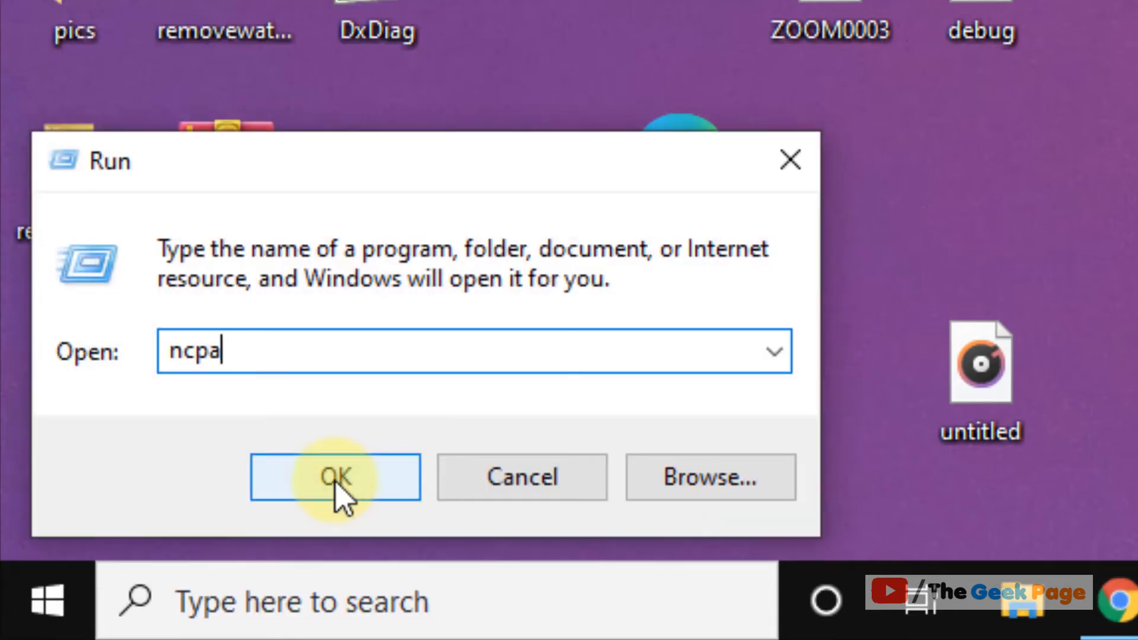
pyautogui.write('.cpl')
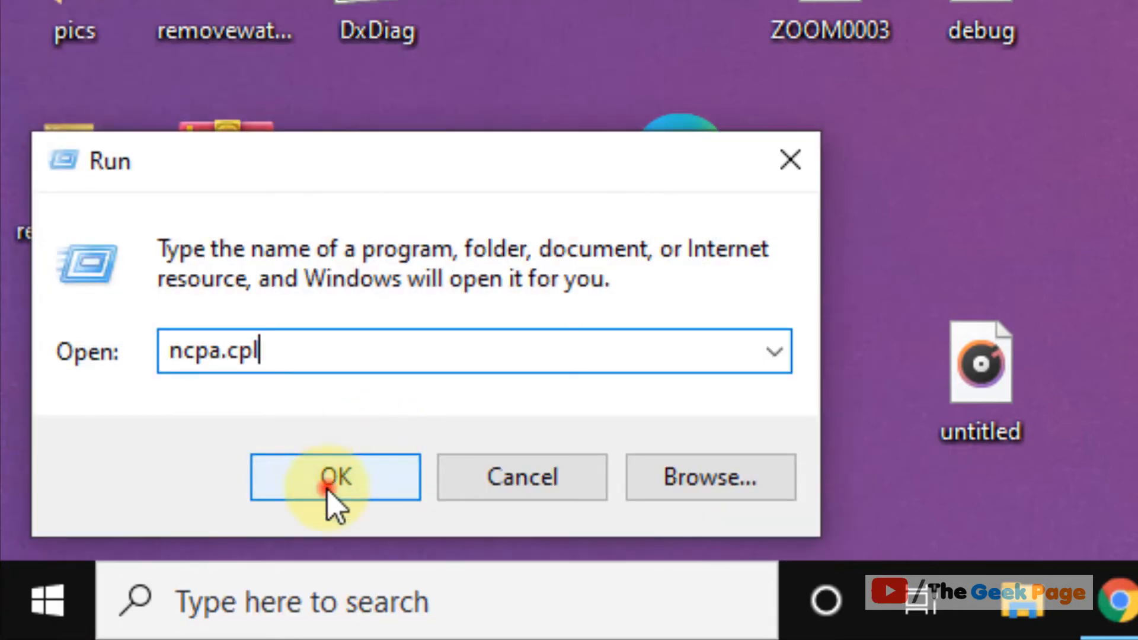
pyautogui.click(335, 477)
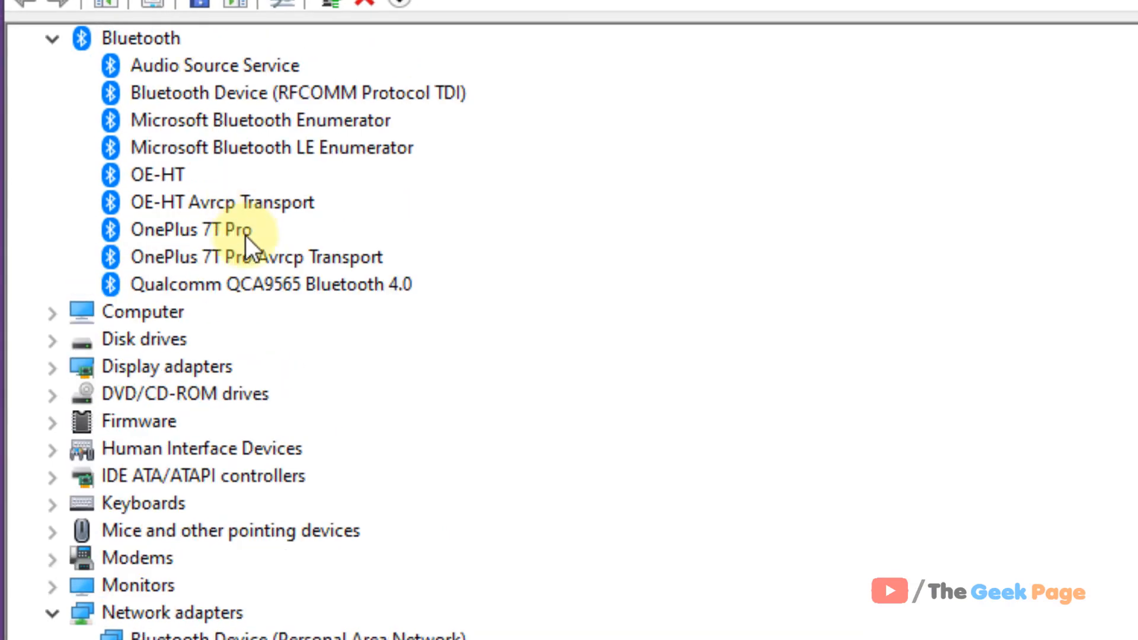
pyautogui.click(272, 284)
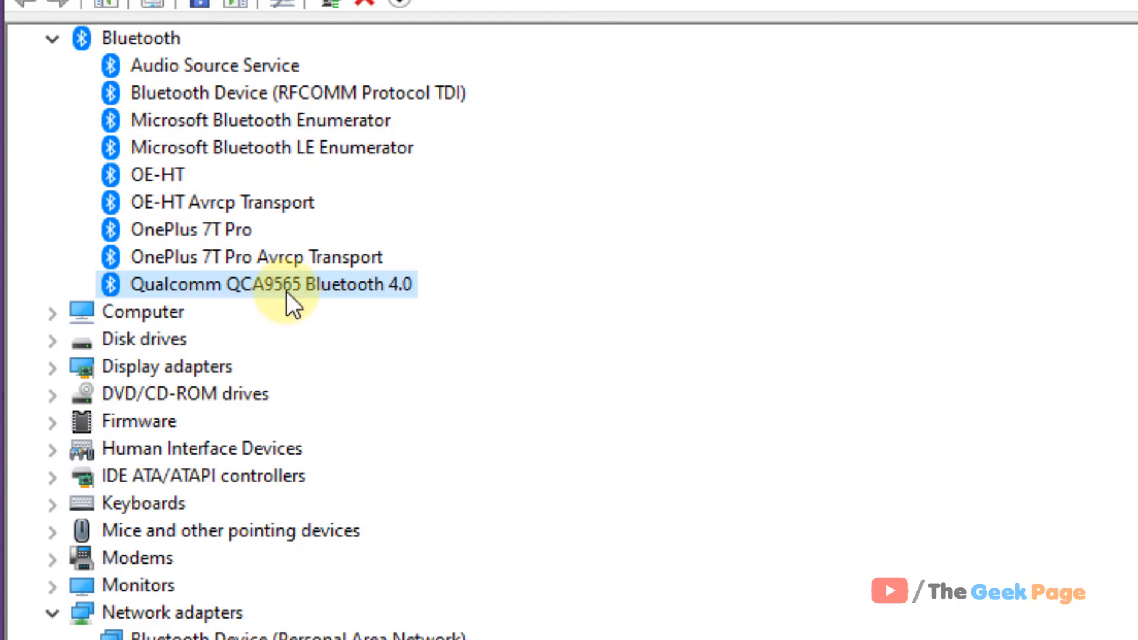
pyautogui.click(290, 283)
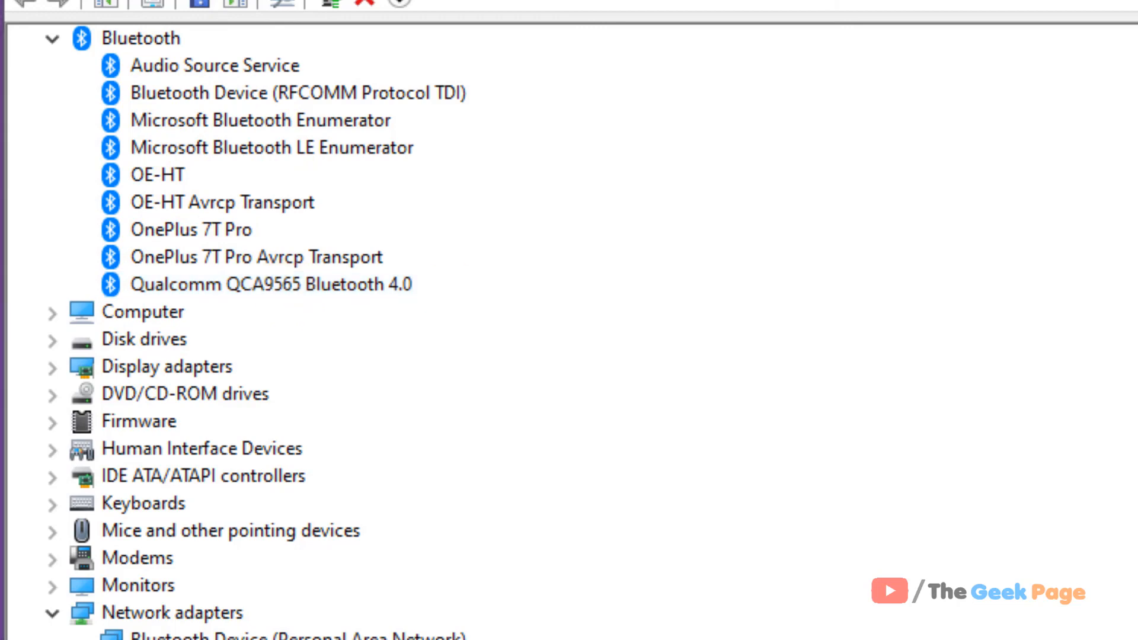